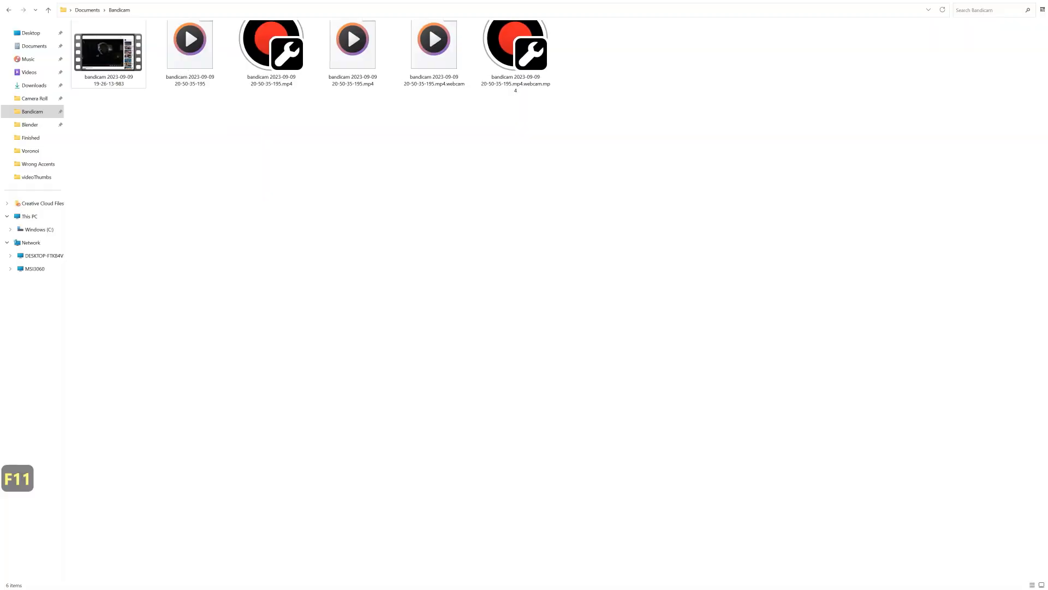
# Add a new upright plane, Plane.001, and subdivide its mesh densely in edit mode.
pyautogui.press('Escape')
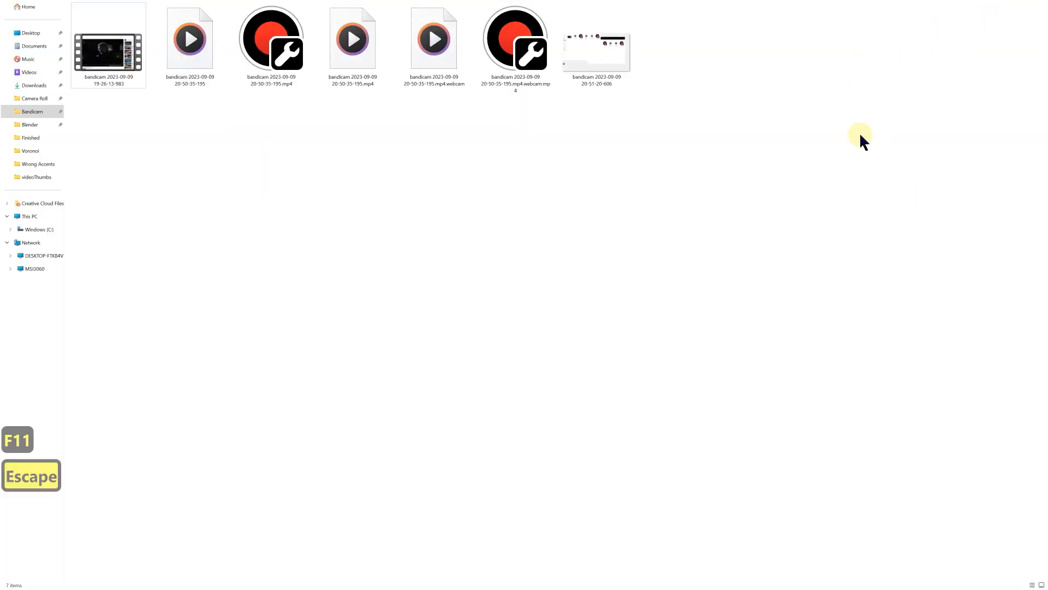
pyautogui.click(11, 579)
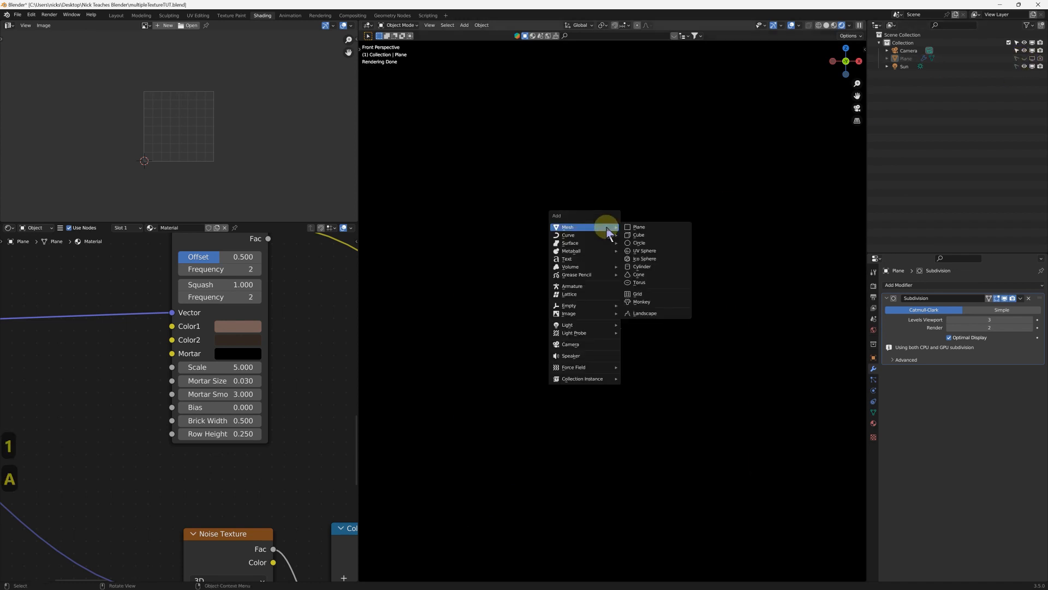
pyautogui.click(637, 228)
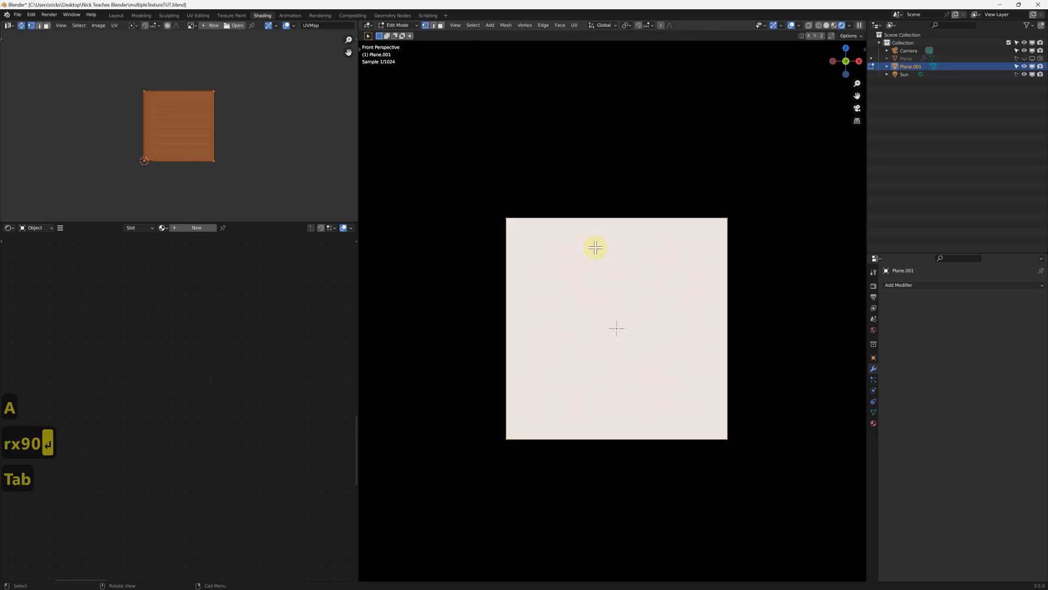
pyautogui.rightClick(596, 248)
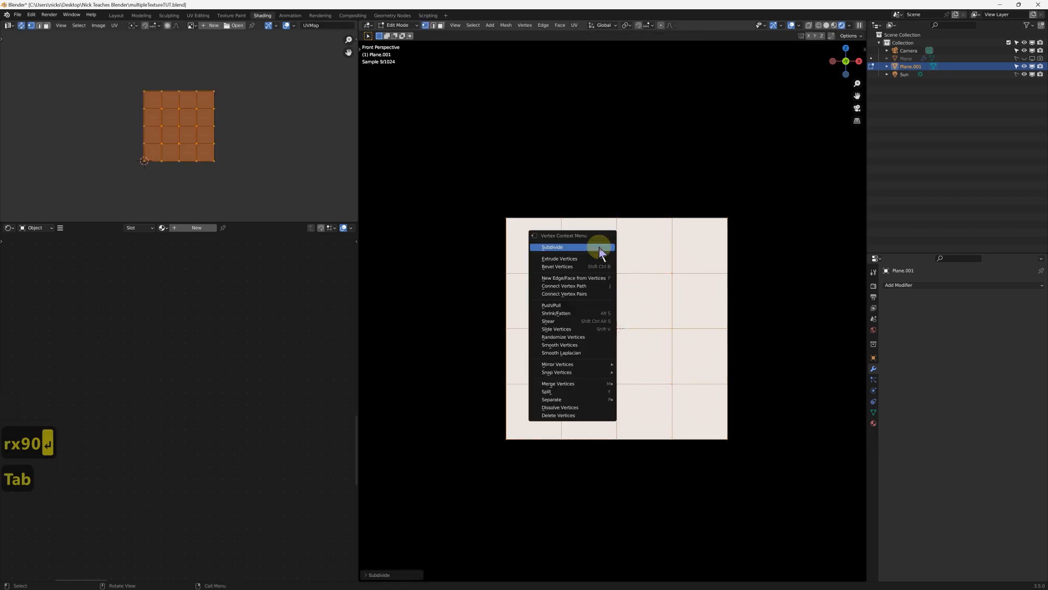
pyautogui.click(552, 247)
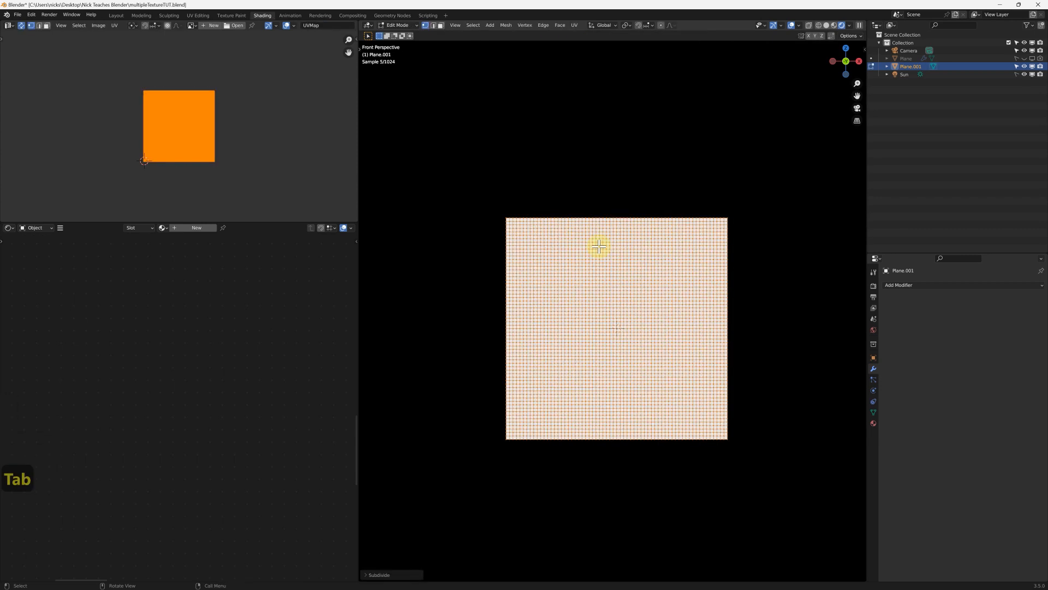
# Give Plane.001 a Subdivision Surface modifier.
pyautogui.click(899, 285)
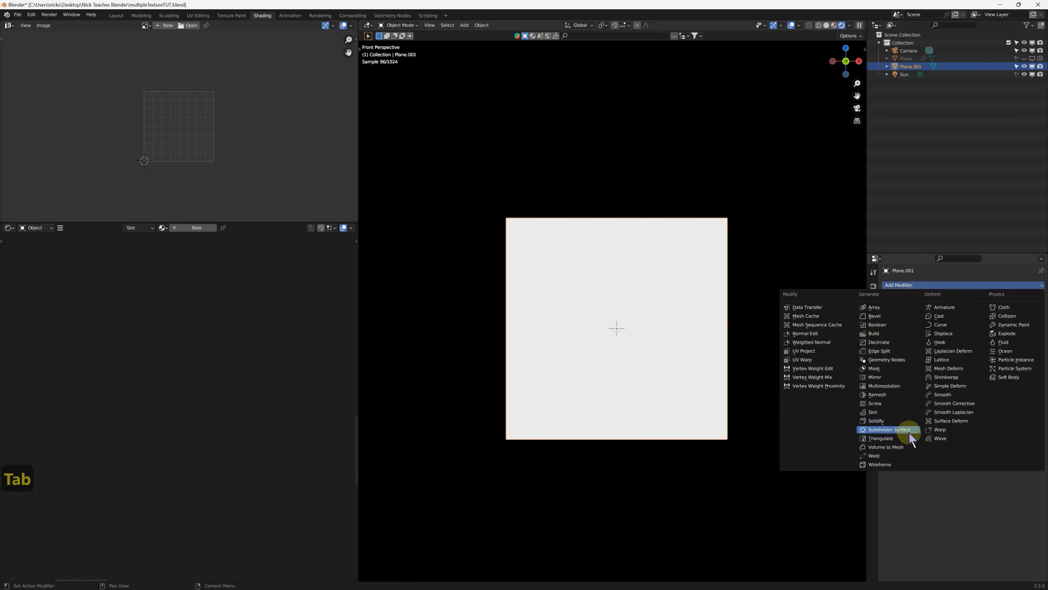
pyautogui.click(889, 429)
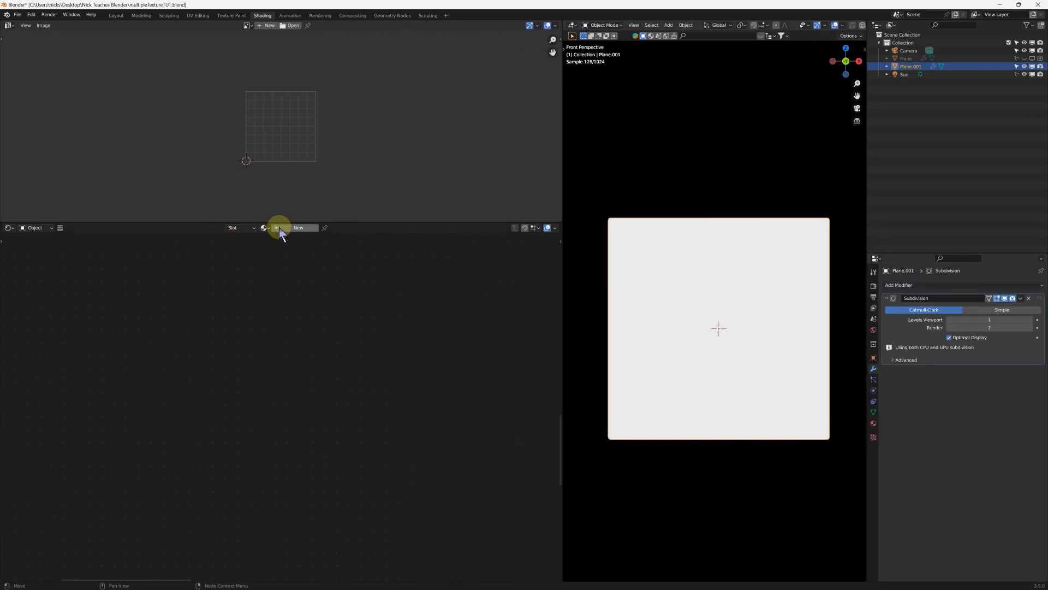
# Create Material.001 on the plane and add brick and noise texture nodes to its node tree.
pyautogui.click(298, 228)
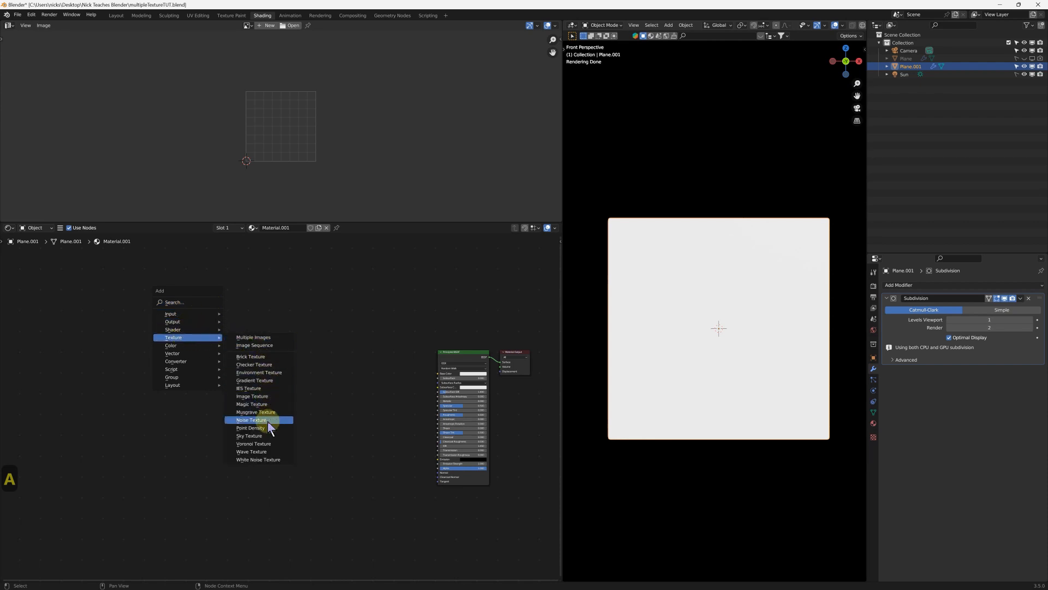
pyautogui.click(251, 420)
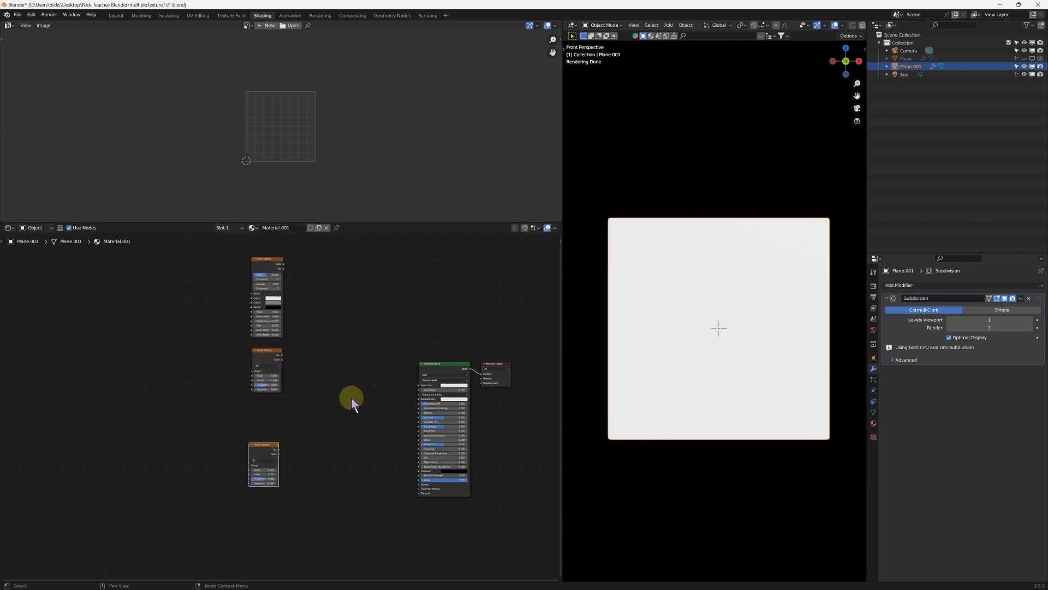
pyautogui.press('g')
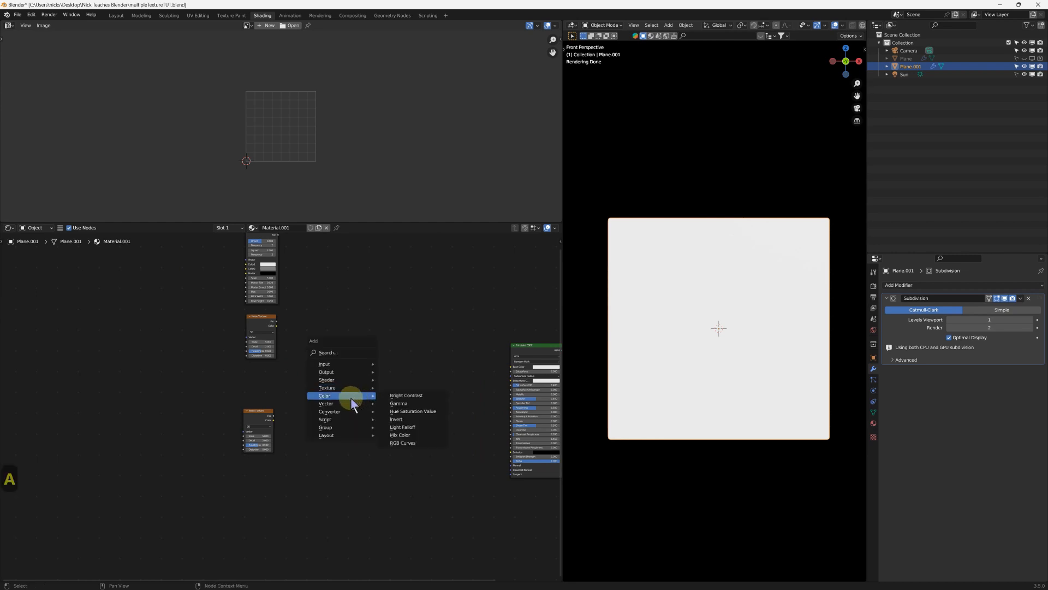
# Add a ColorRamp between the noise and Base Color for sharp black-and-white blobs.
pyautogui.click(403, 442)
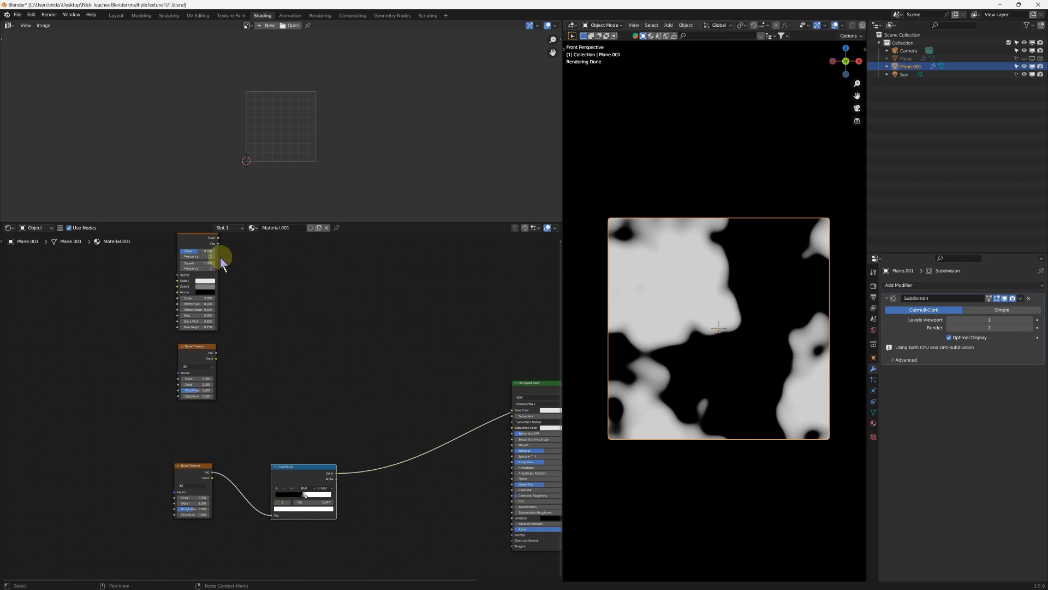
pyautogui.moveTo(646, 321)
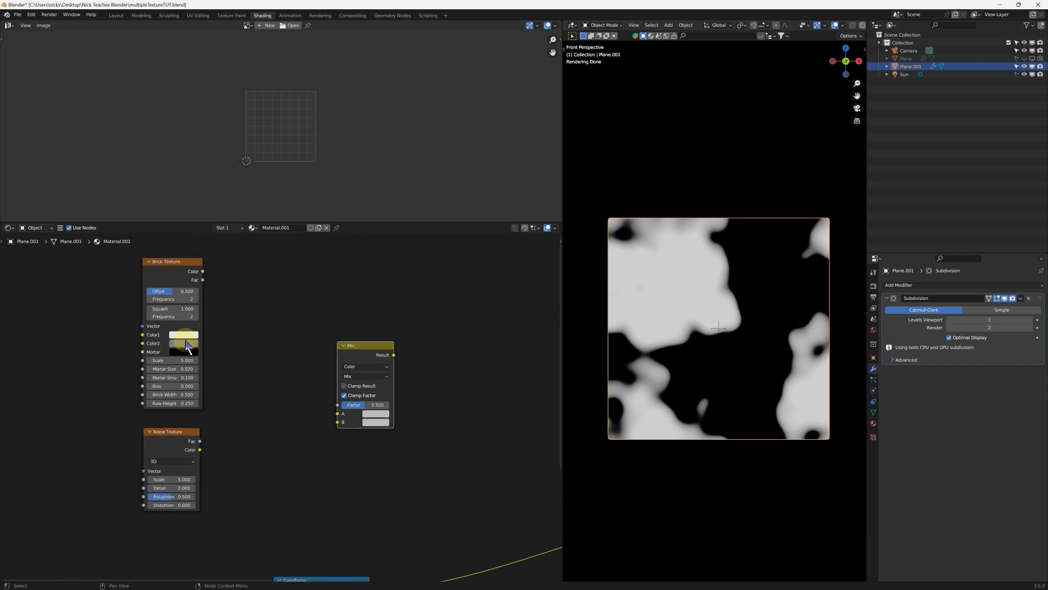
# Set the Brick Texture's Color1 and Color2 to brown brick shades for the Mix blend.
pyautogui.click(184, 334)
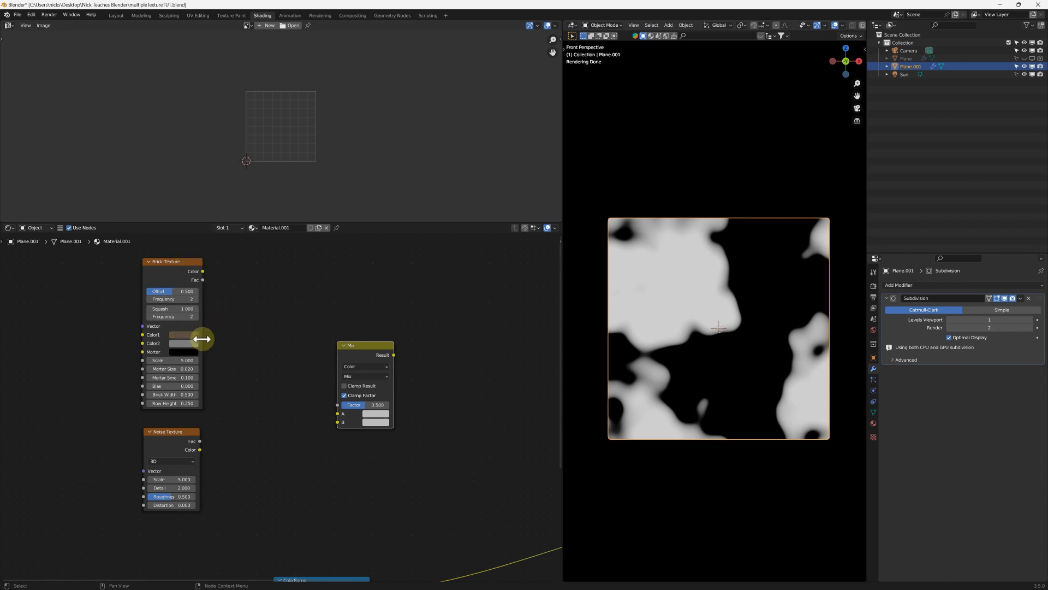
pyautogui.click(180, 334)
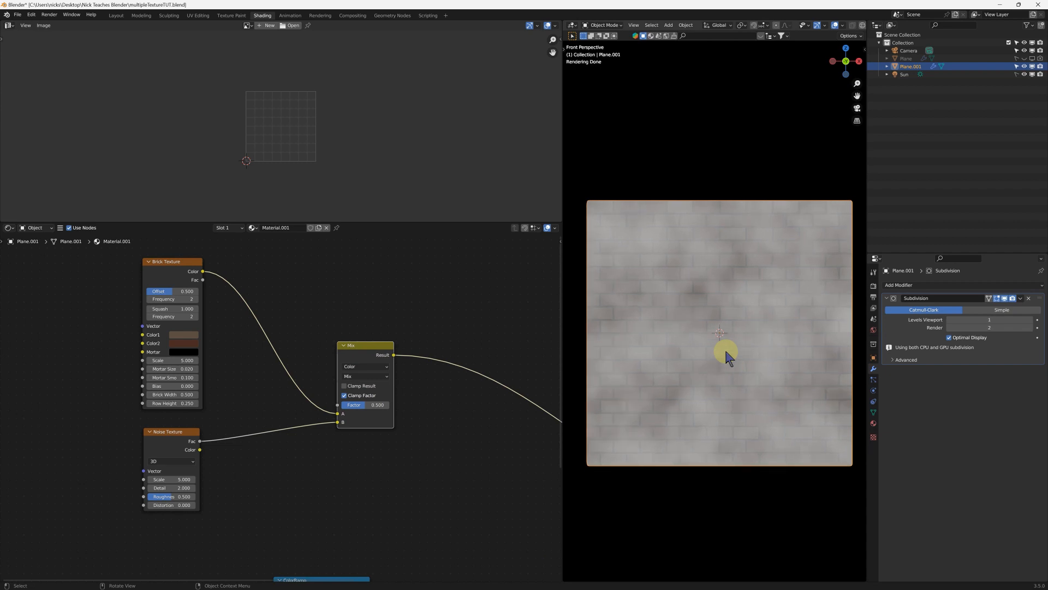
pyautogui.moveTo(381, 415)
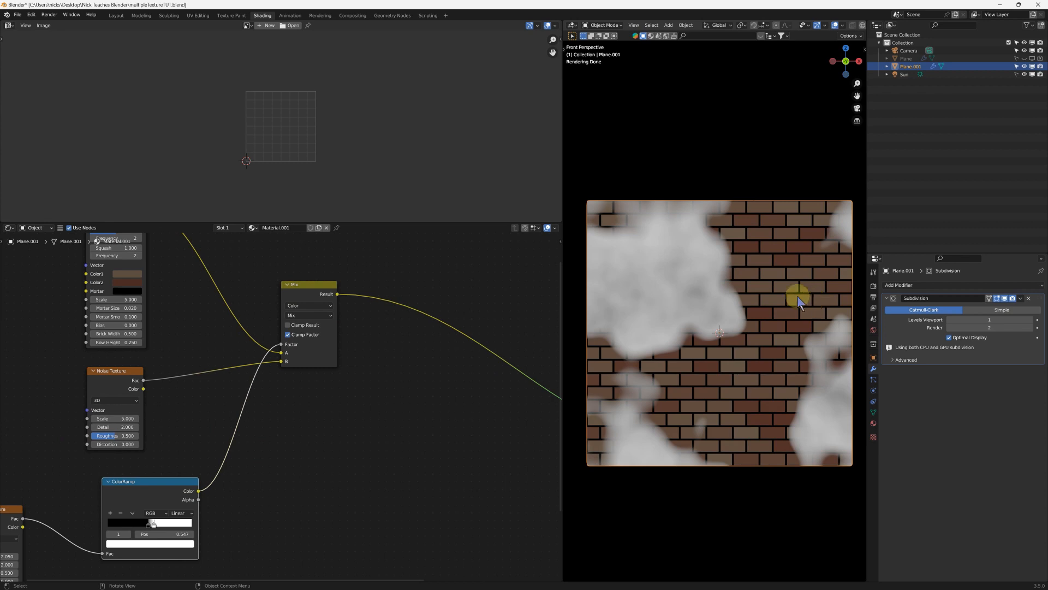
pyautogui.moveTo(773, 282)
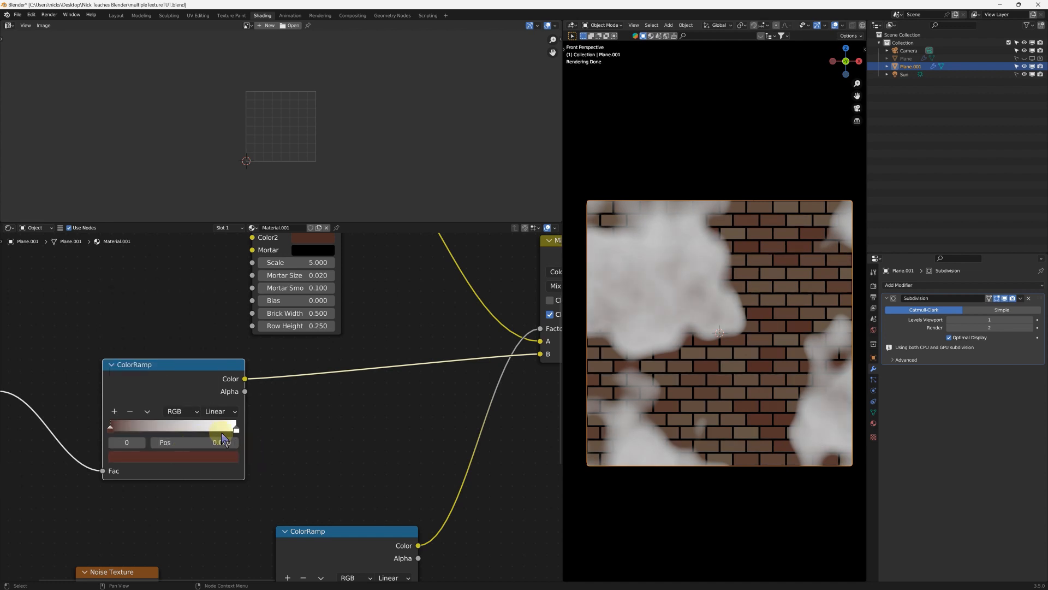
# Set the second ColorRamp's light stop so the plaster grades from brown to warm white.
pyautogui.click(235, 427)
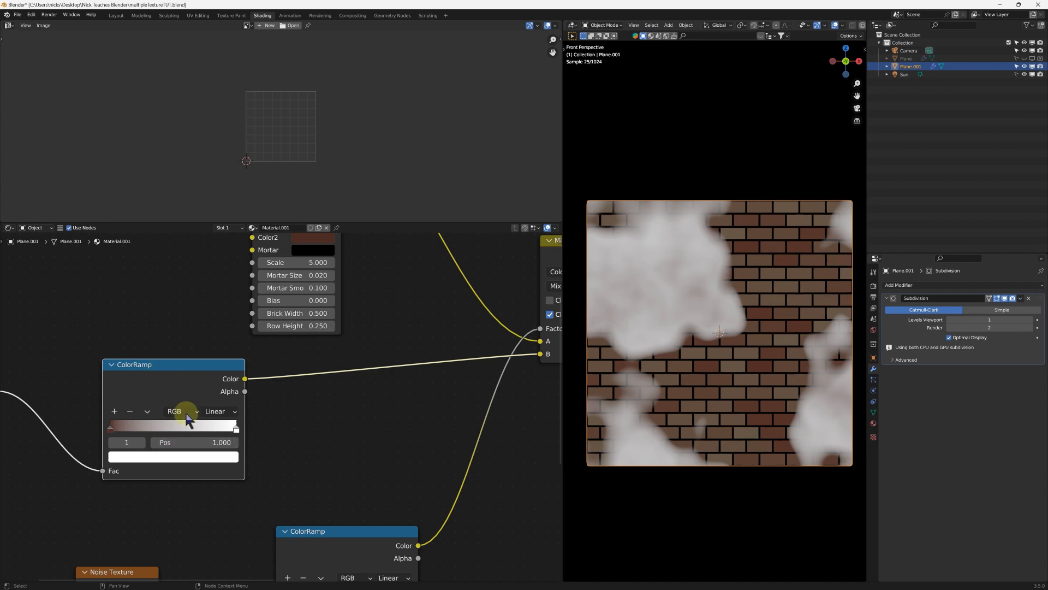
pyautogui.click(173, 457)
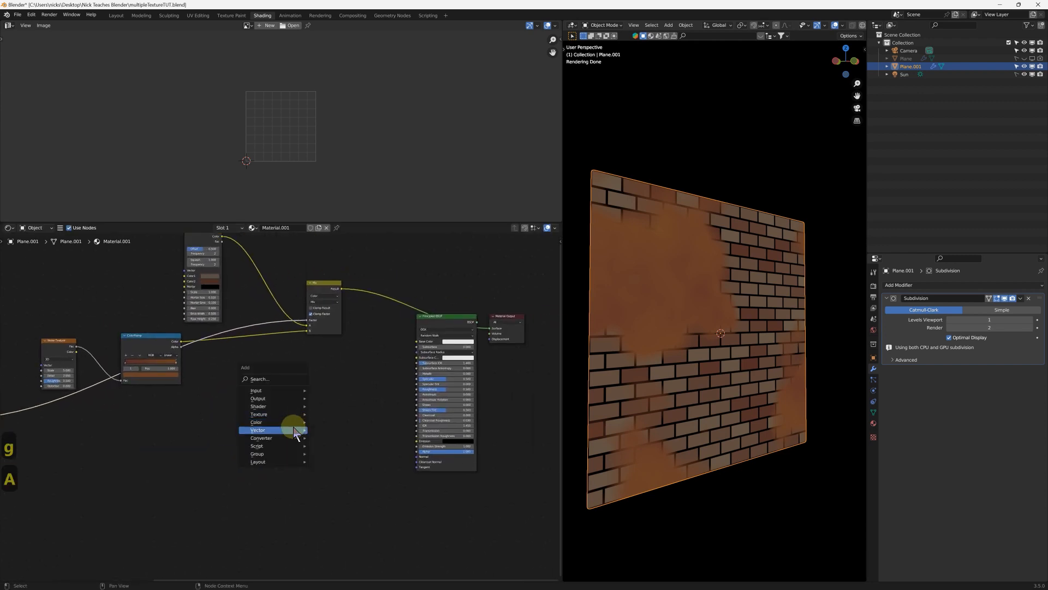
# Add an inverted Bump node feeding the BSDF normal so mortar lines look recessed.
pyautogui.click(261, 430)
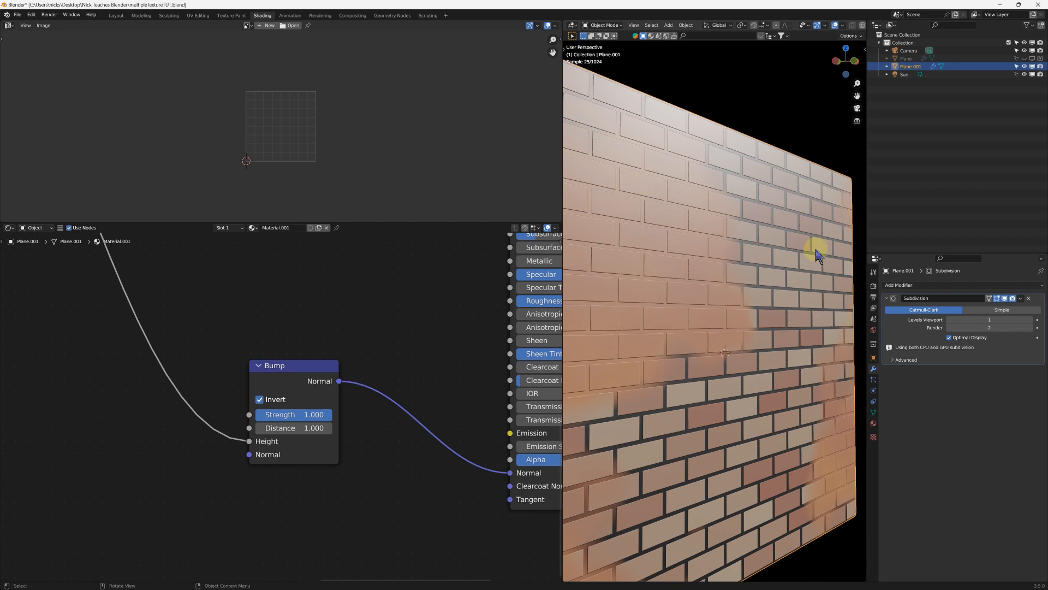
pyautogui.moveTo(739, 258)
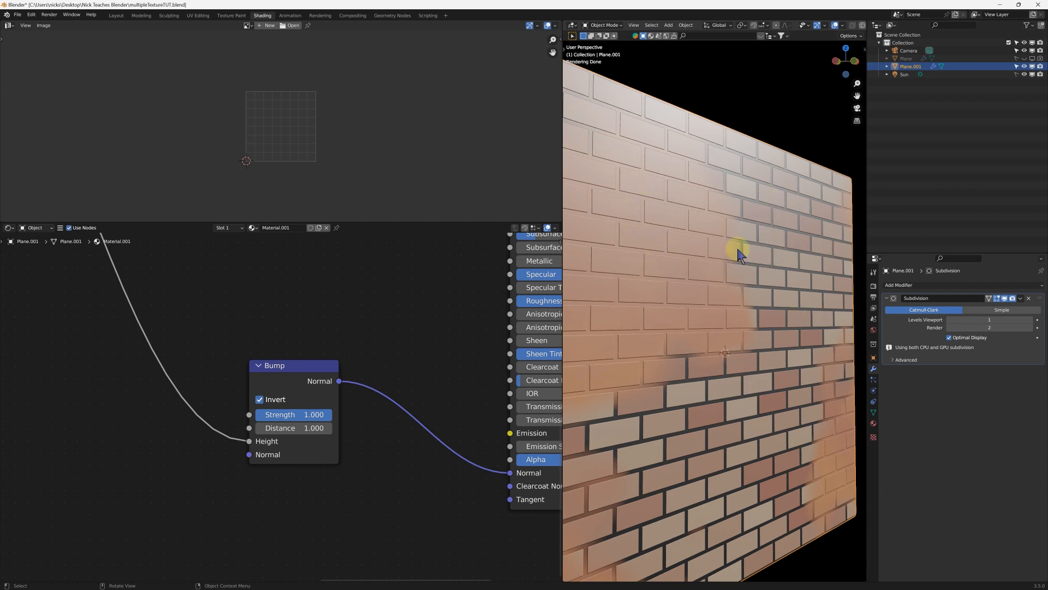
pyautogui.moveTo(791, 280)
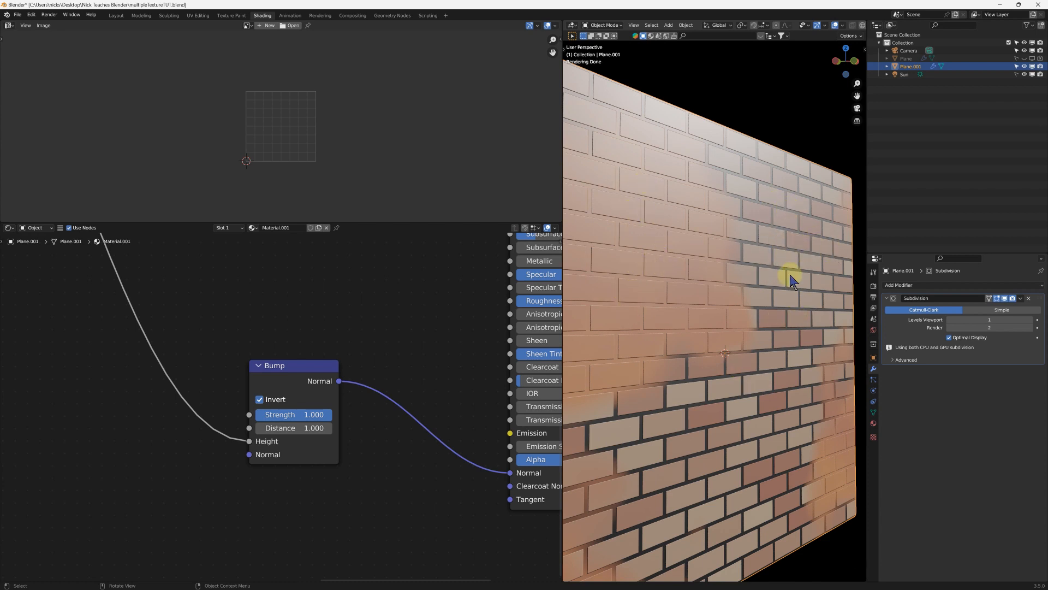
pyautogui.moveTo(603, 296)
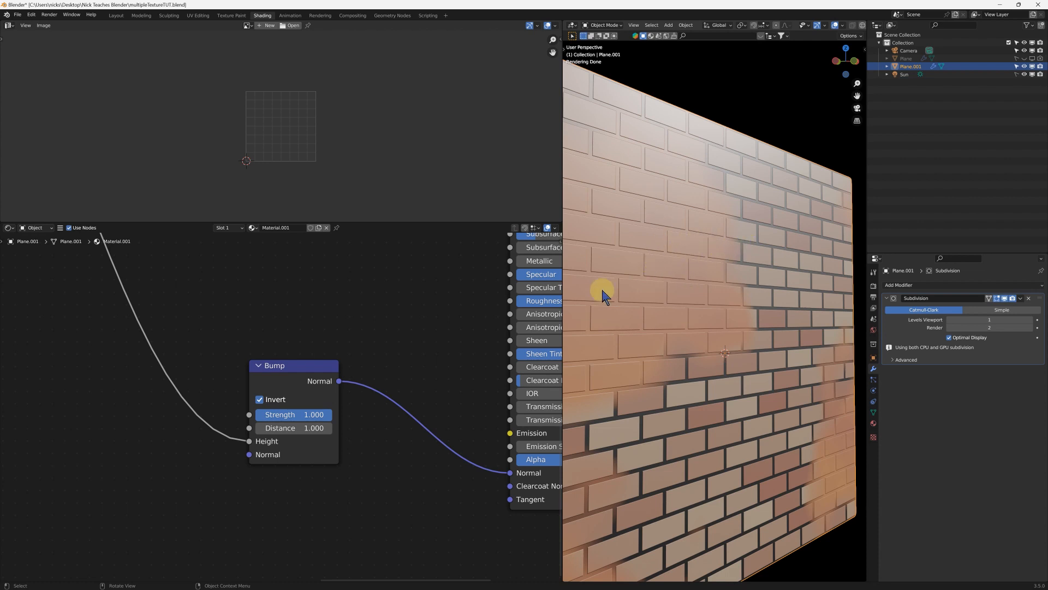
pyautogui.moveTo(671, 230)
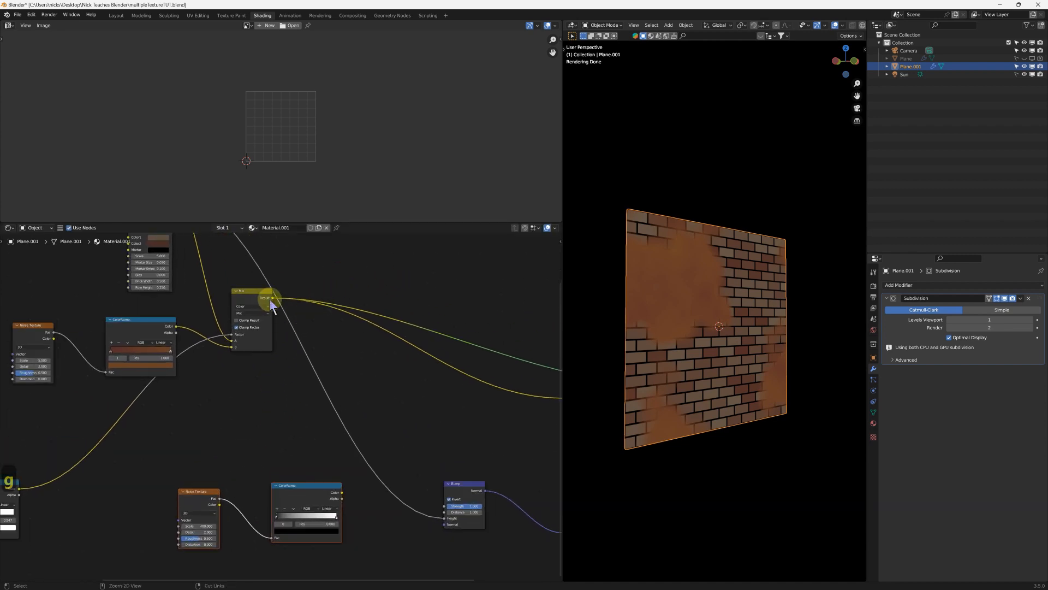
pyautogui.moveTo(261, 410)
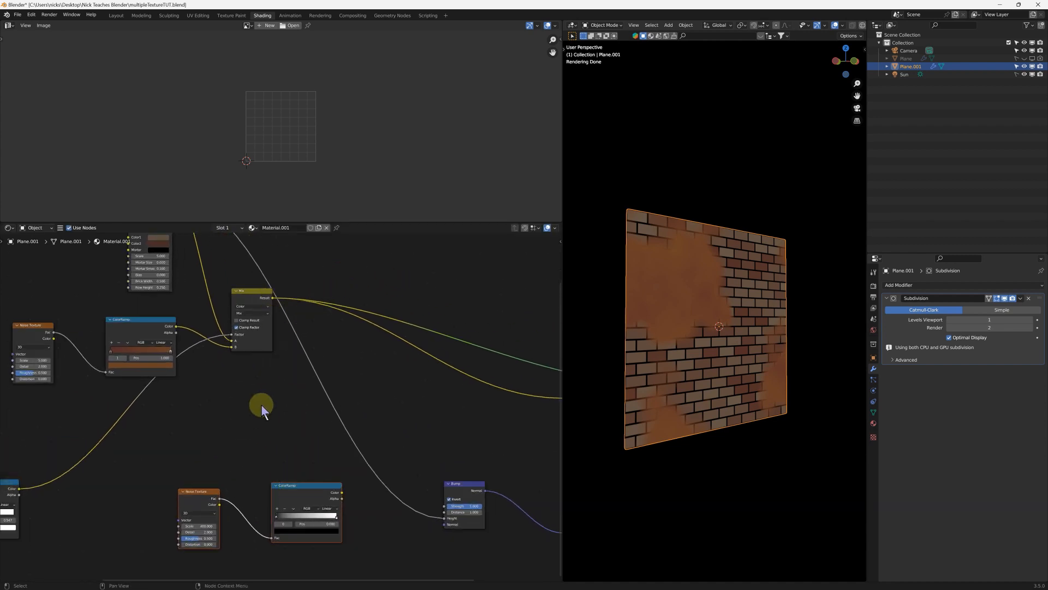
# Add a noise-driven ColorRamp mask and adjust its stops to shape the rough plaster patches.
pyautogui.click(251, 297)
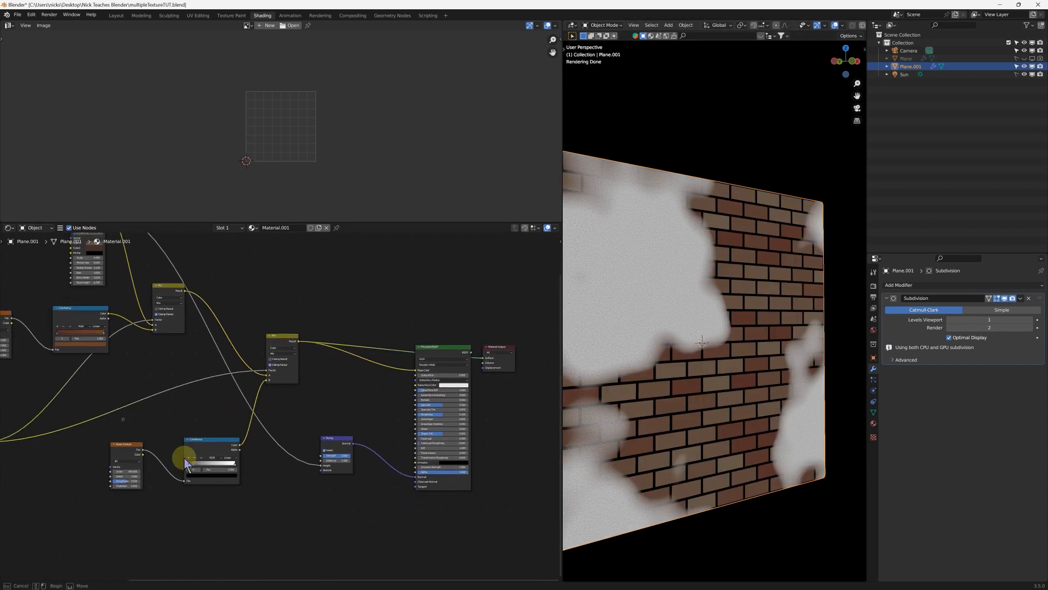
pyautogui.click(284, 350)
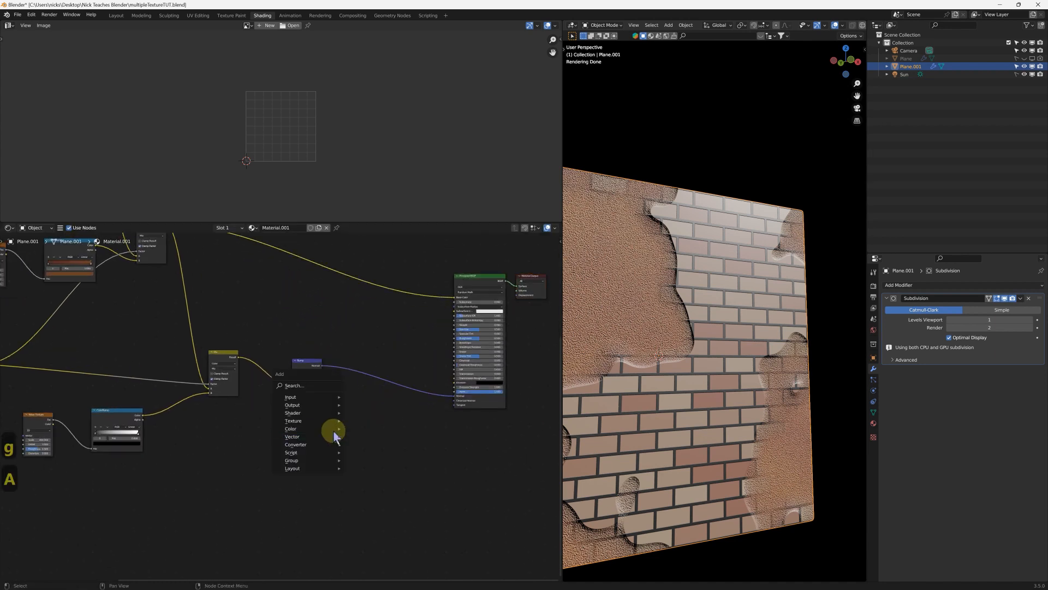
# Add a Displacement node fed by a ColorRamp of the plaster mask.
pyautogui.click(292, 435)
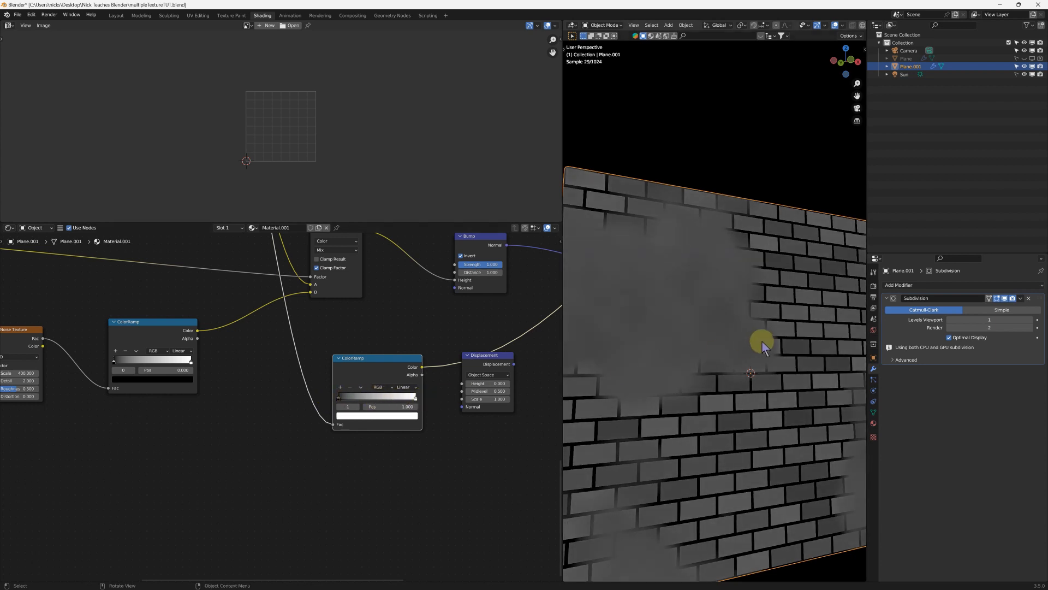
pyautogui.moveTo(710, 313)
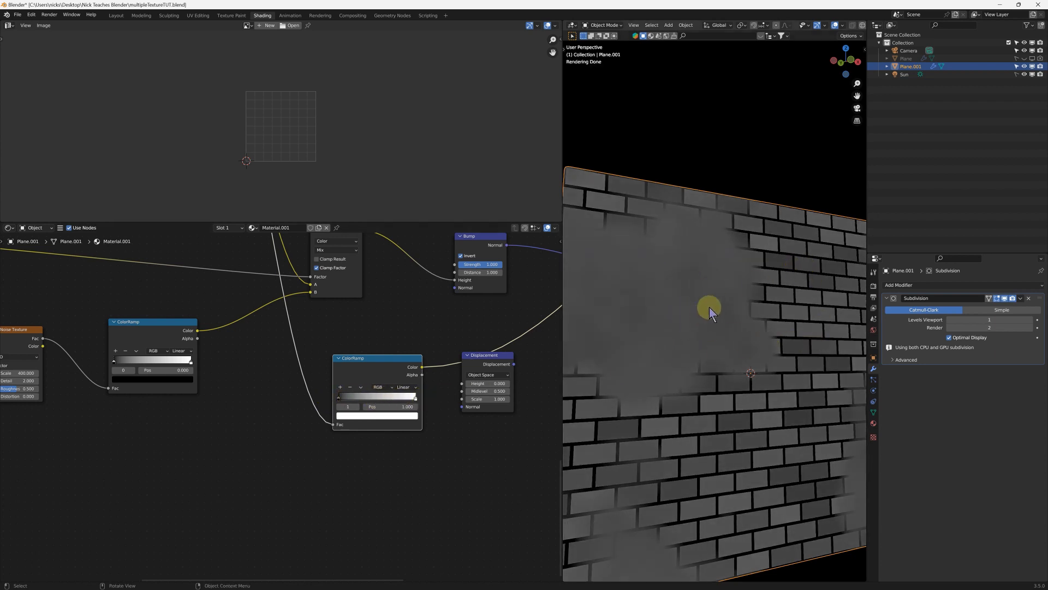
pyautogui.moveTo(850, 311)
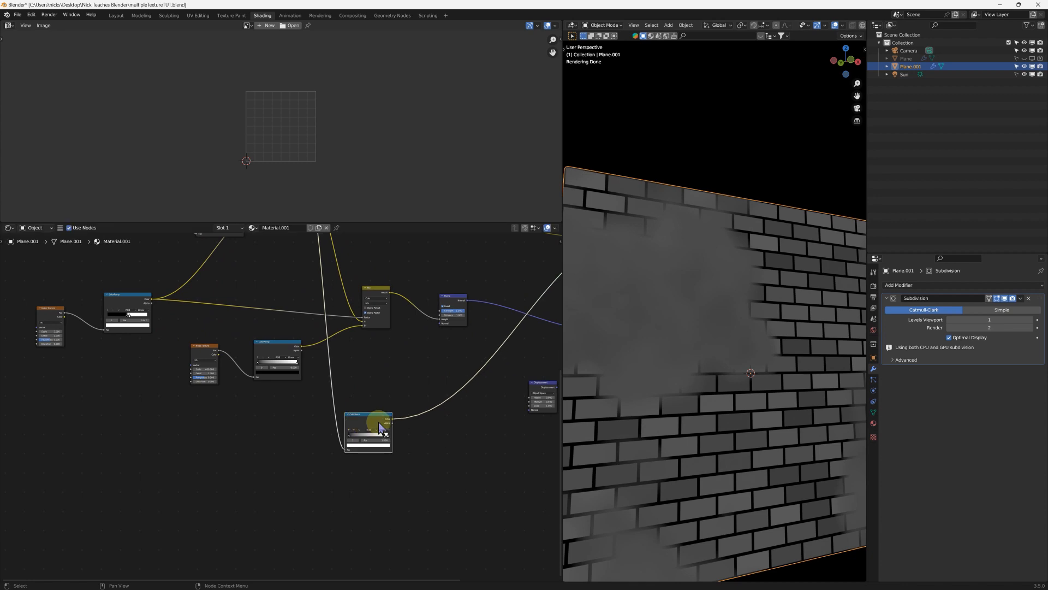
pyautogui.moveTo(697, 482)
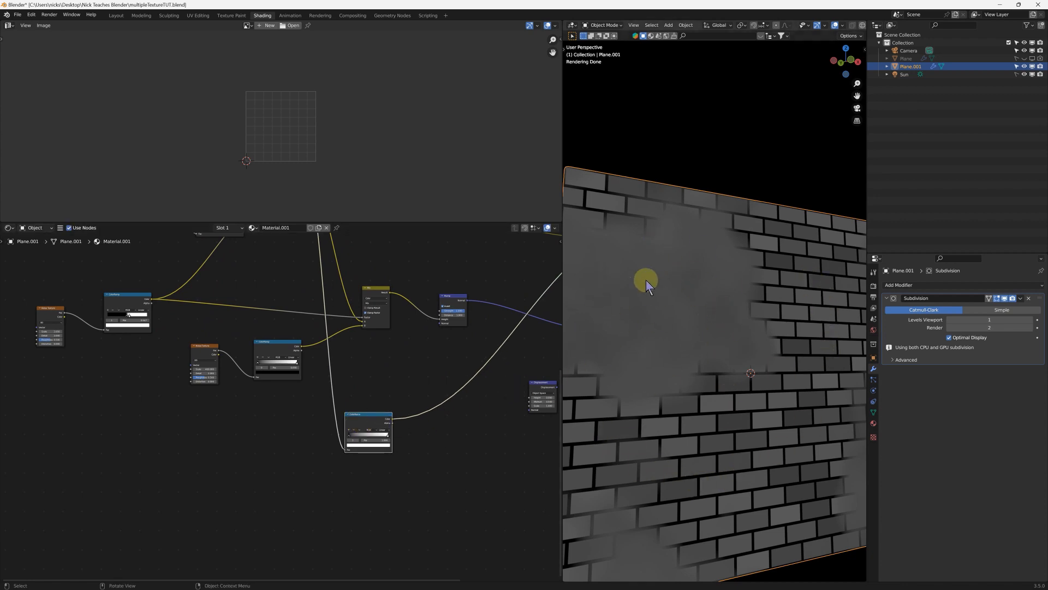
pyautogui.moveTo(378, 321)
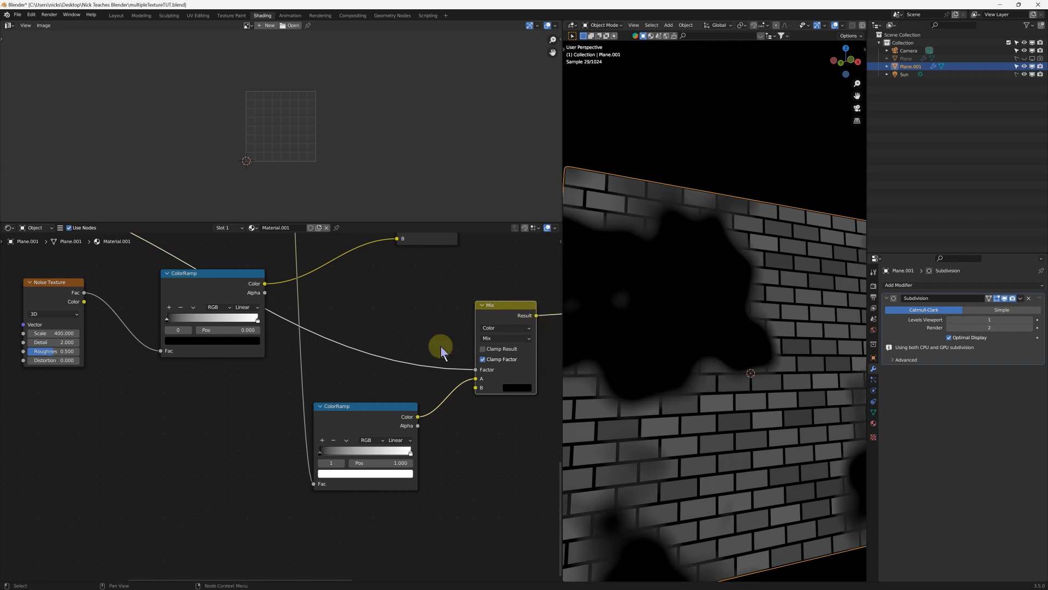
# Wire the Mix result through Displacement Height into the Material Output.
pyautogui.scroll(-3)
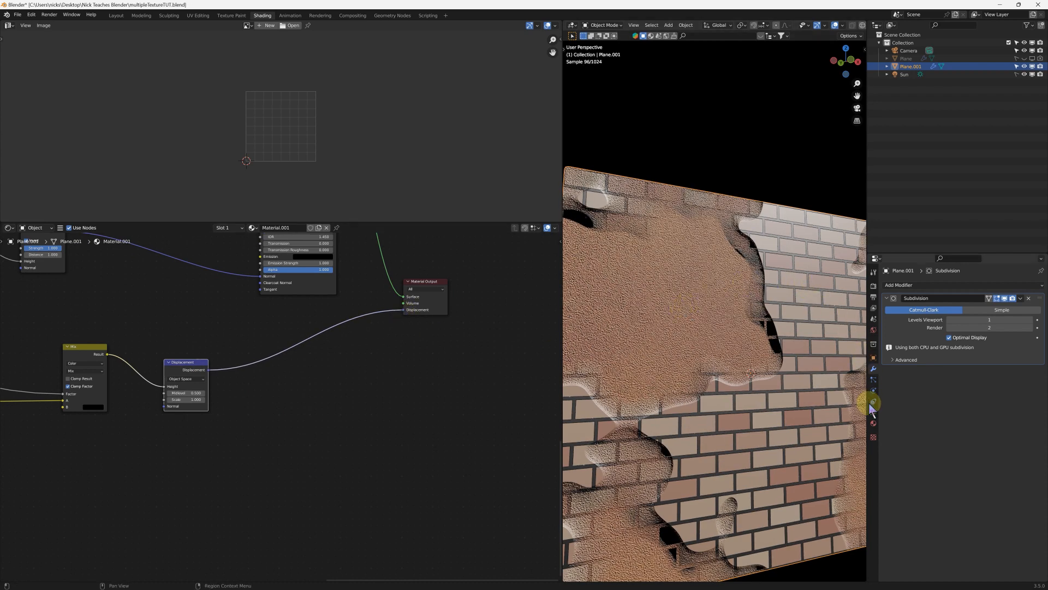
# Set the material's Surface displacement method to Displacement and Bump.
pyautogui.press('Tab')
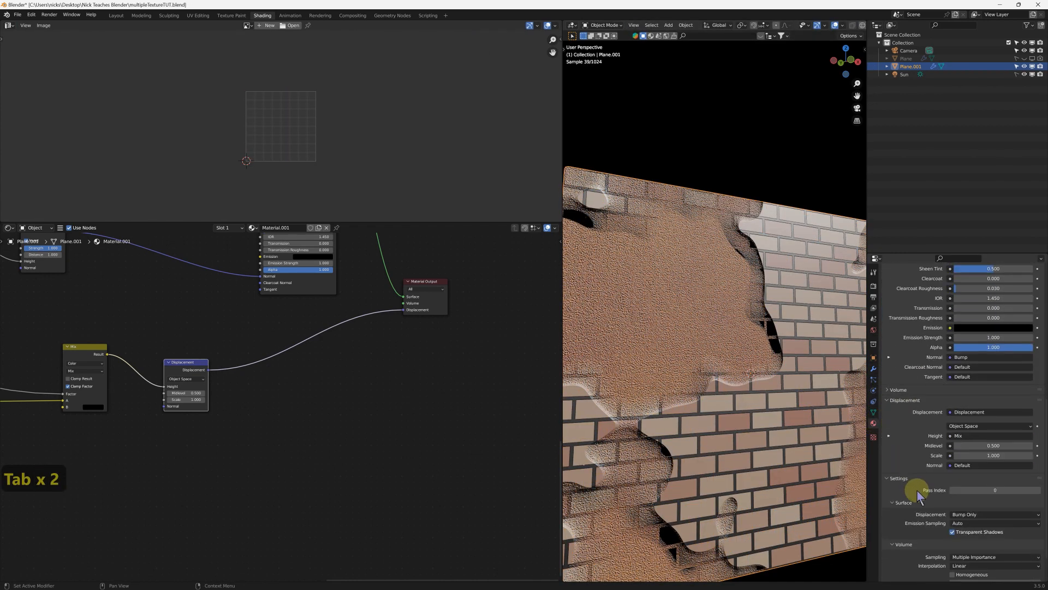
pyautogui.scroll(-3)
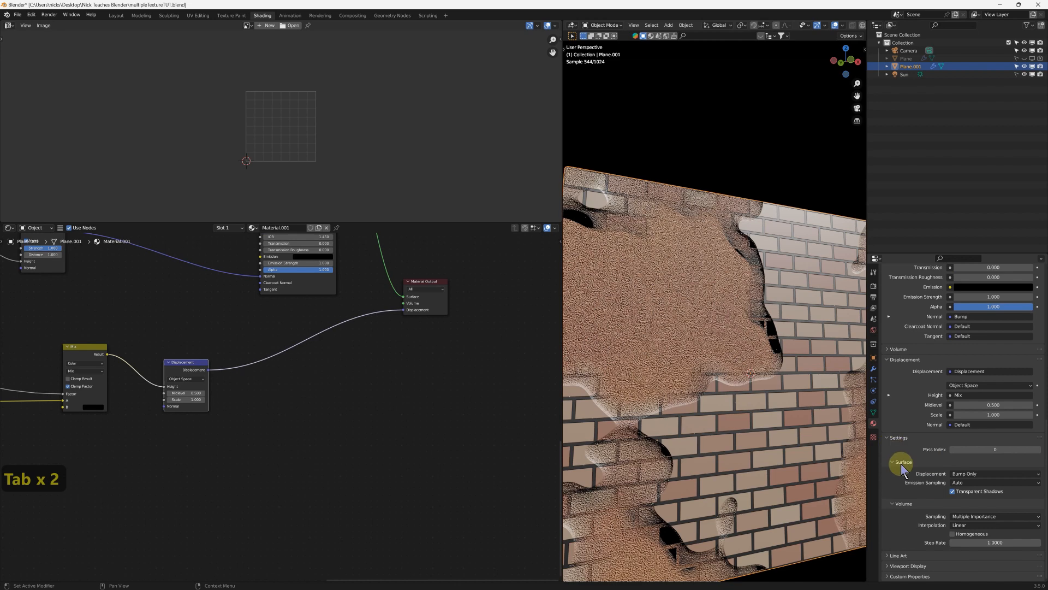
pyautogui.click(992, 473)
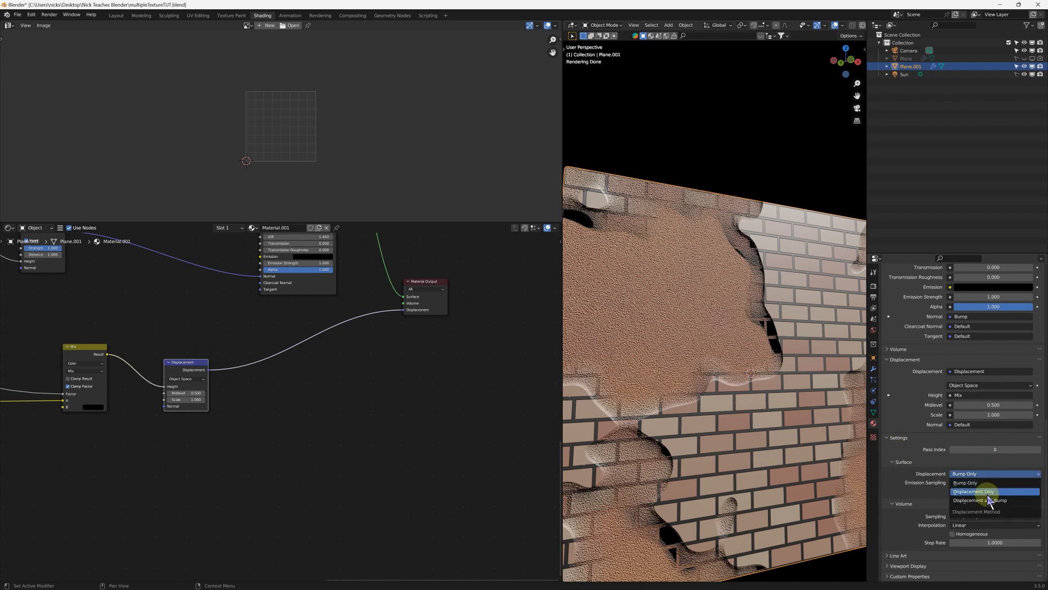
pyautogui.click(980, 499)
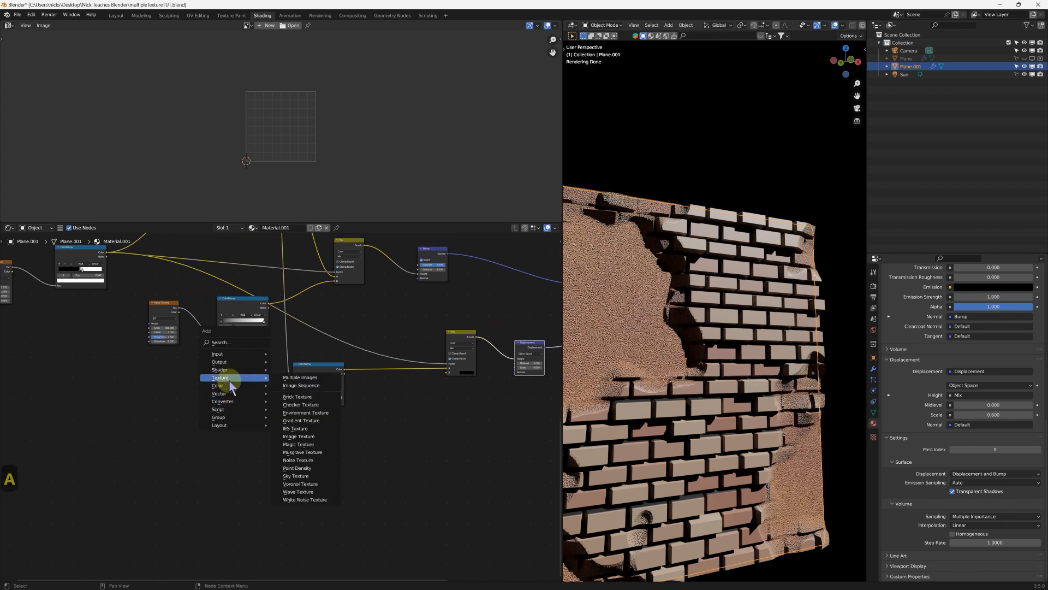
pyautogui.moveTo(303, 452)
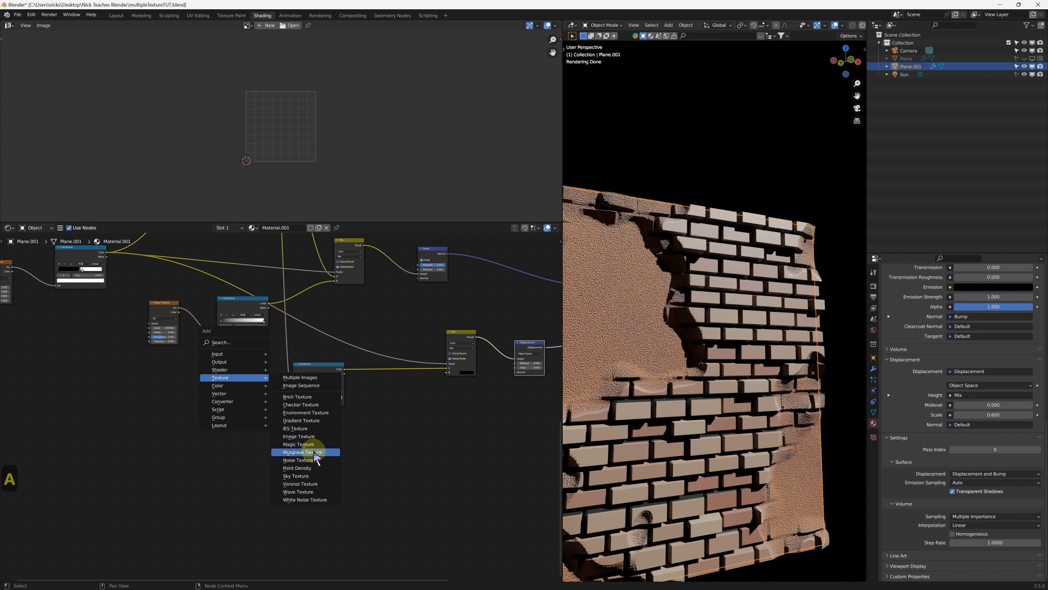
# Add a Musgrave Texture (detail 15, dimension 0.2) whose Height drives a ColorRamp into the plaster.
pyautogui.click(301, 451)
pyautogui.write('0.200')
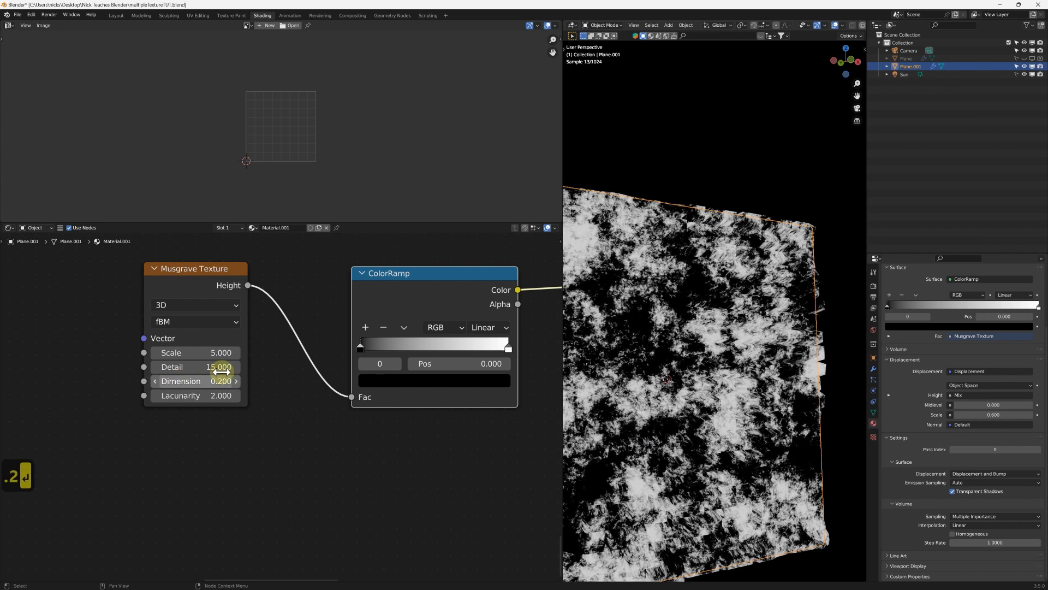
pyautogui.scroll(-3)
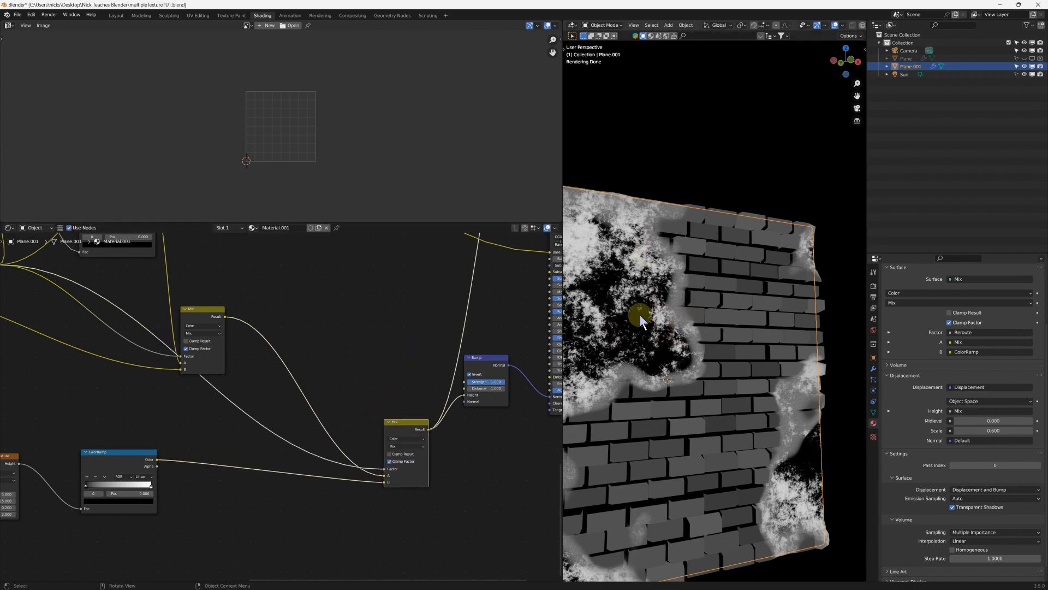
pyautogui.moveTo(229, 359)
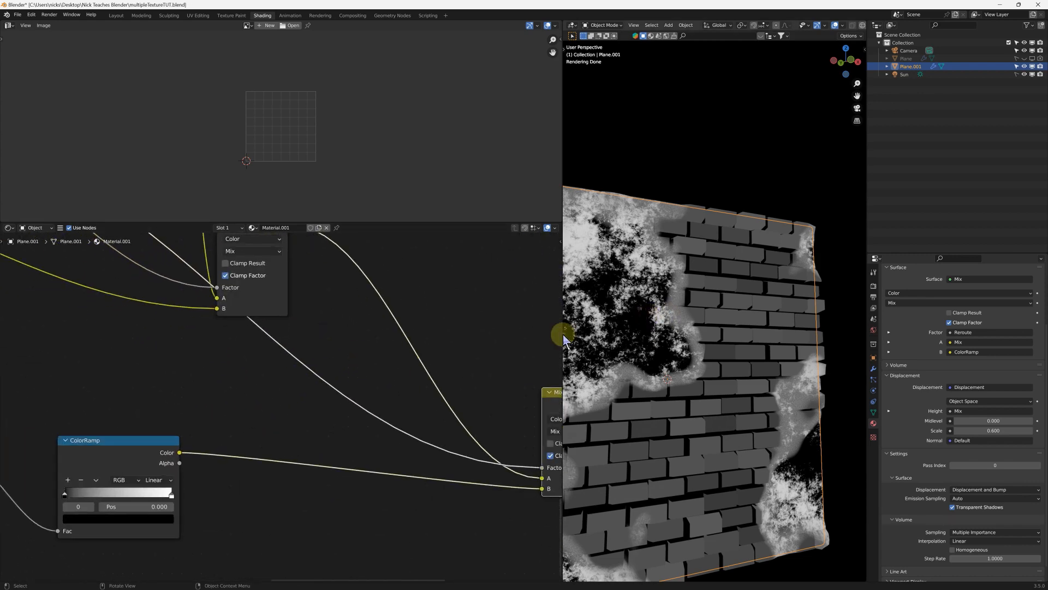
pyautogui.moveTo(266, 379)
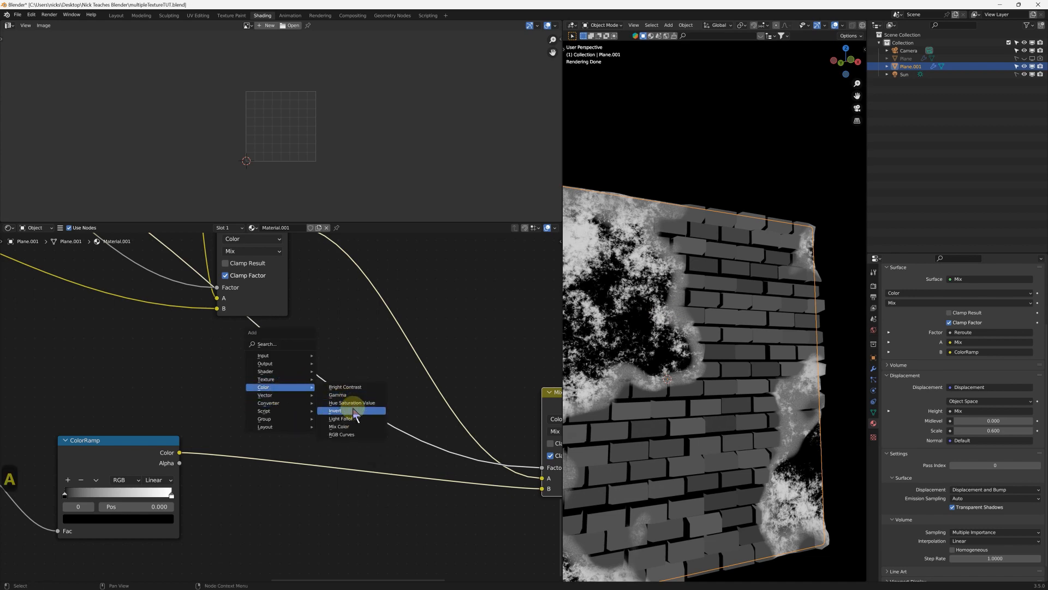
# Add a Color > Invert node to flip the plaster mask.
pyautogui.click(335, 409)
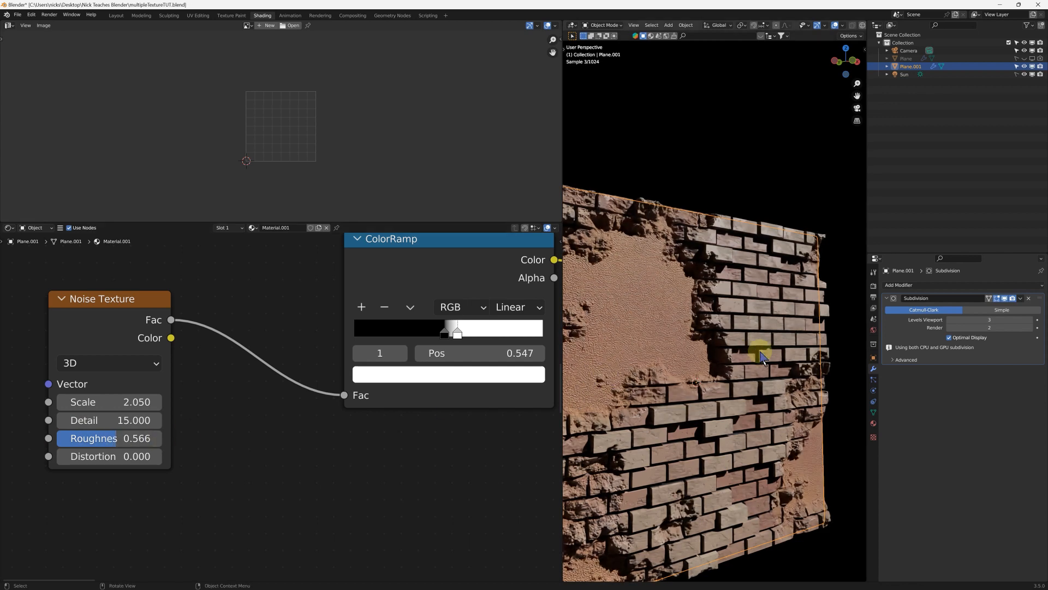
pyautogui.moveTo(448, 352)
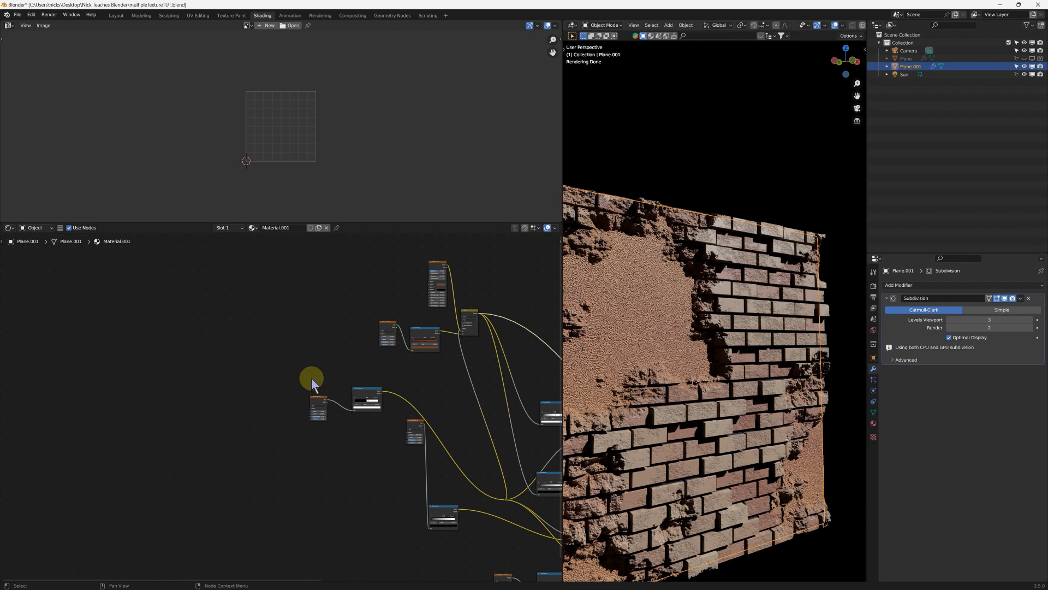
# Add a Texture Coordinate node from Quick Favorites and route Generated into the noise textures' Vector inputs.
pyautogui.press('q')
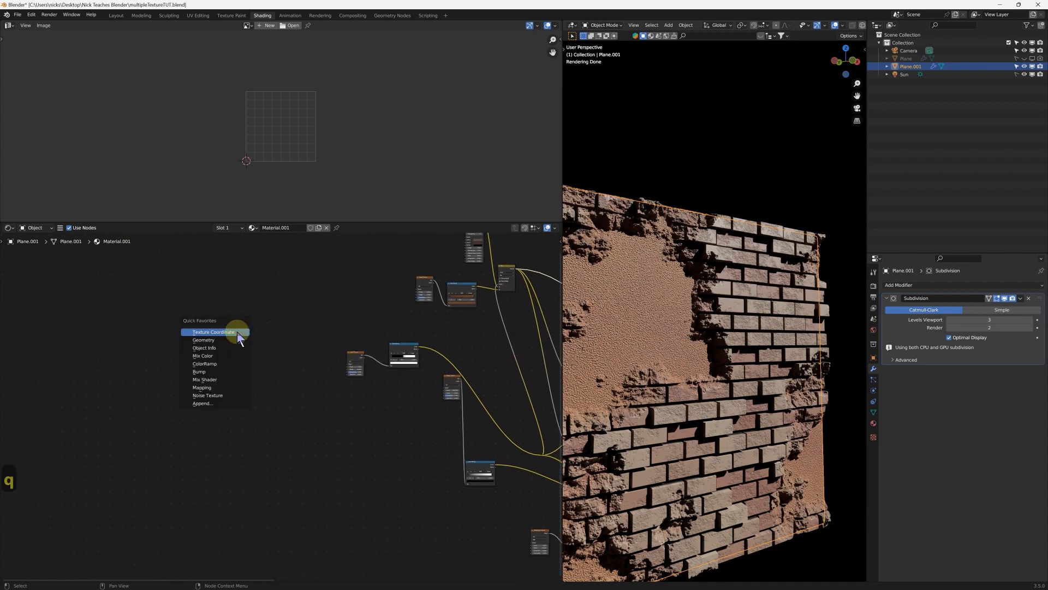
pyautogui.click(213, 332)
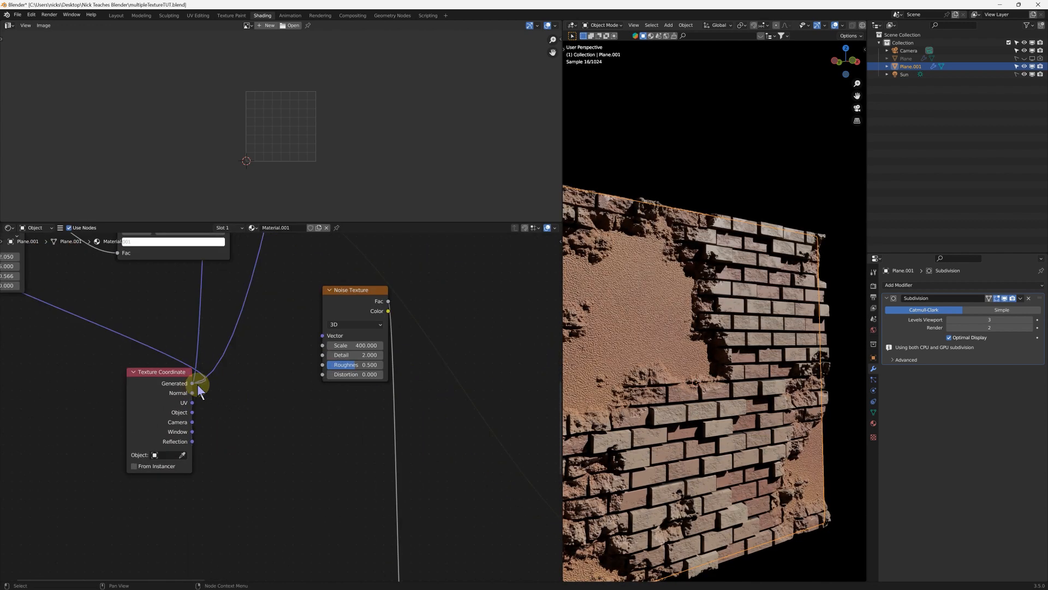
pyautogui.scroll(-3)
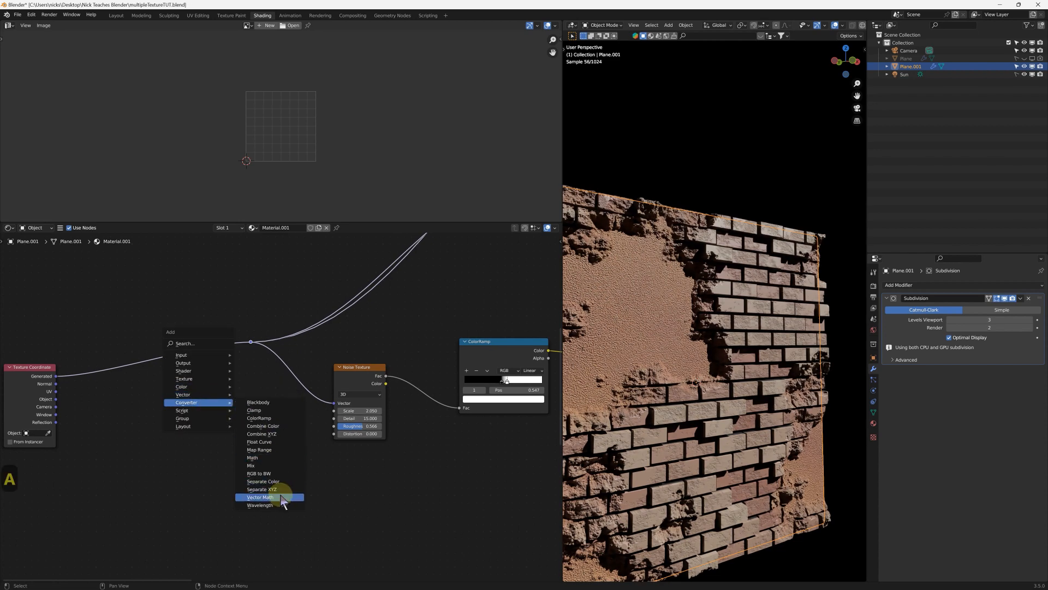
# Set the inserted Vector Math node's operation to Scale on the coordinate-to-noise link.
pyautogui.click(261, 497)
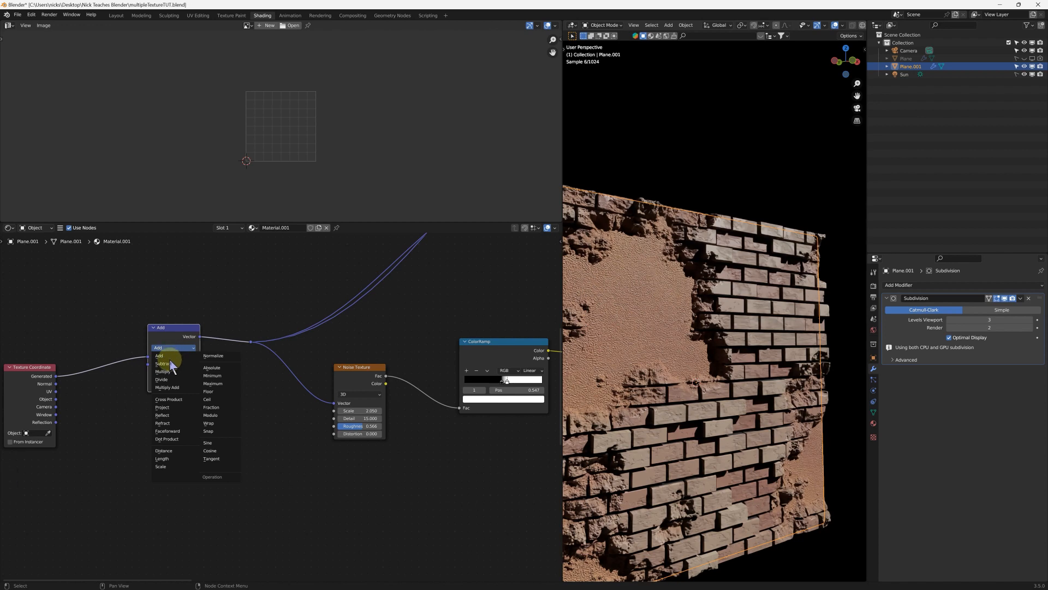
pyautogui.click(161, 467)
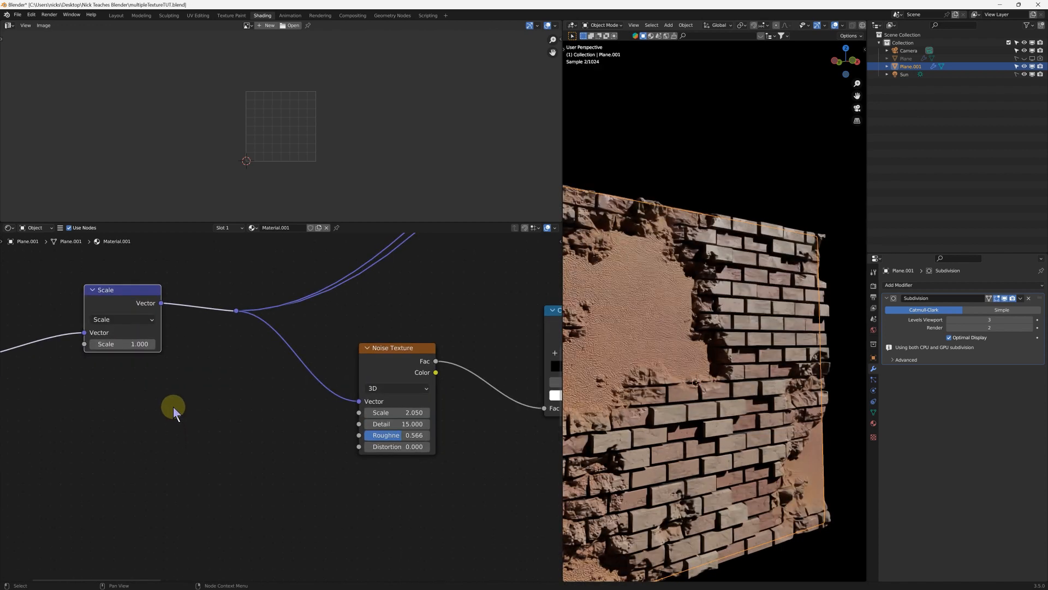